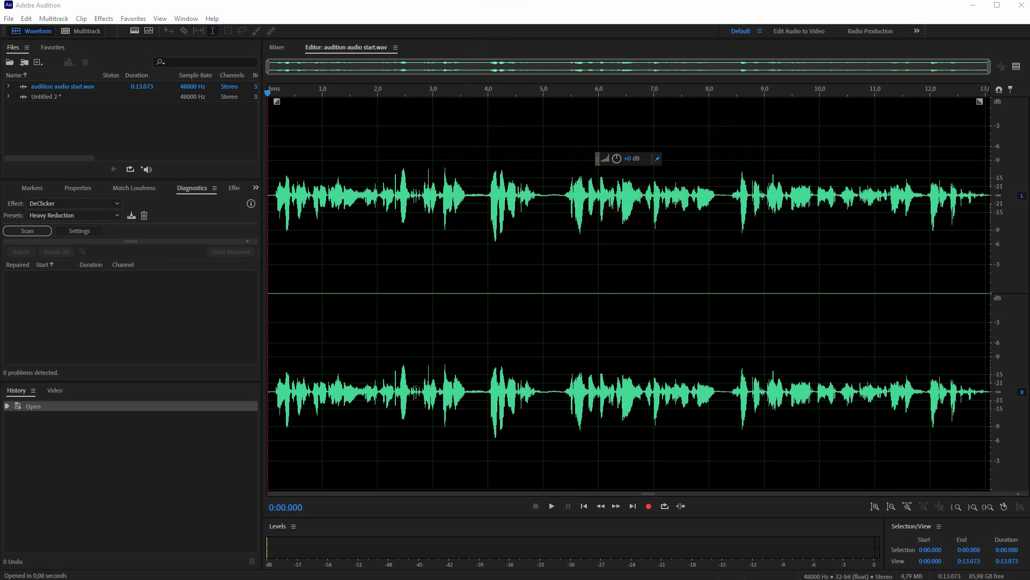
# - Place the playhead near the start of 'audition audio start.wav' and play it back
pyautogui.click(298, 126)
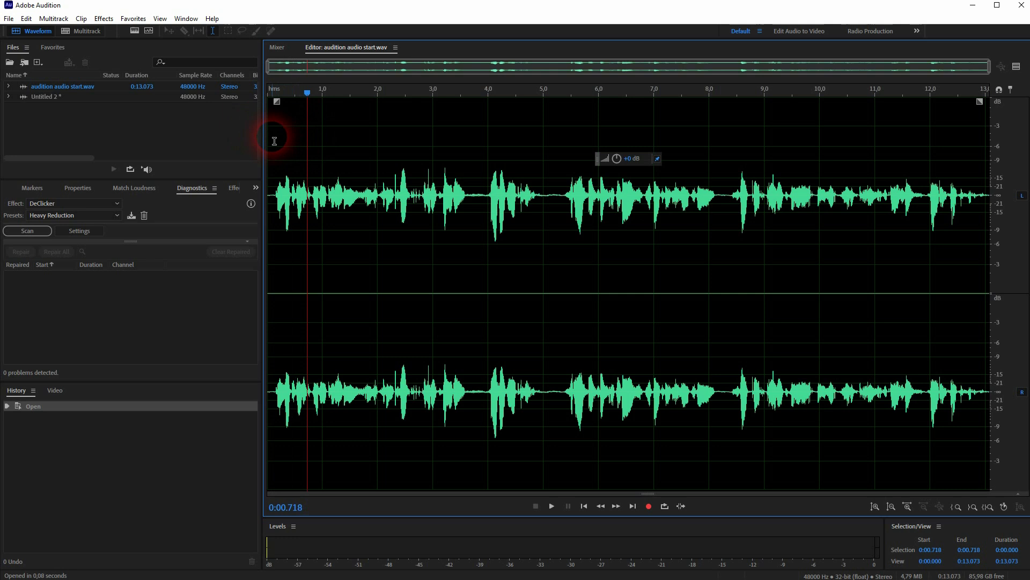
pyautogui.click(551, 506)
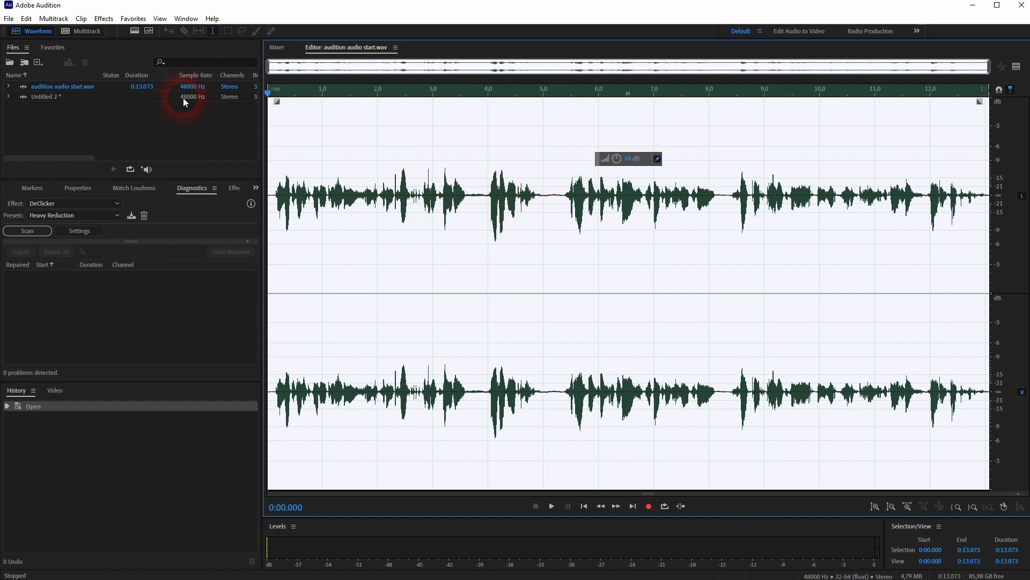
# - Apply the Normalize process to the entire recording at 70.7 percent
pyautogui.click(102, 18)
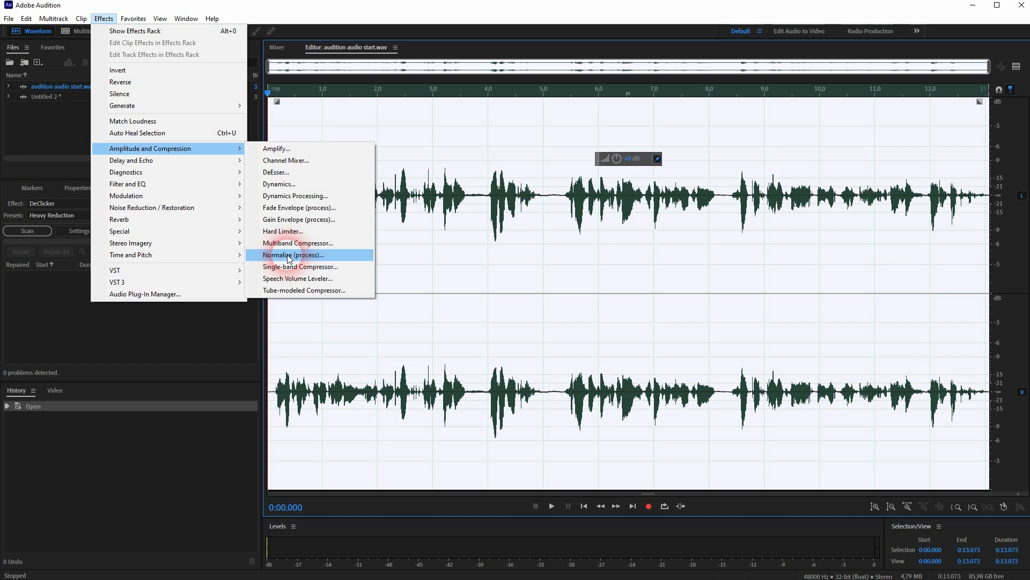
pyautogui.click(293, 255)
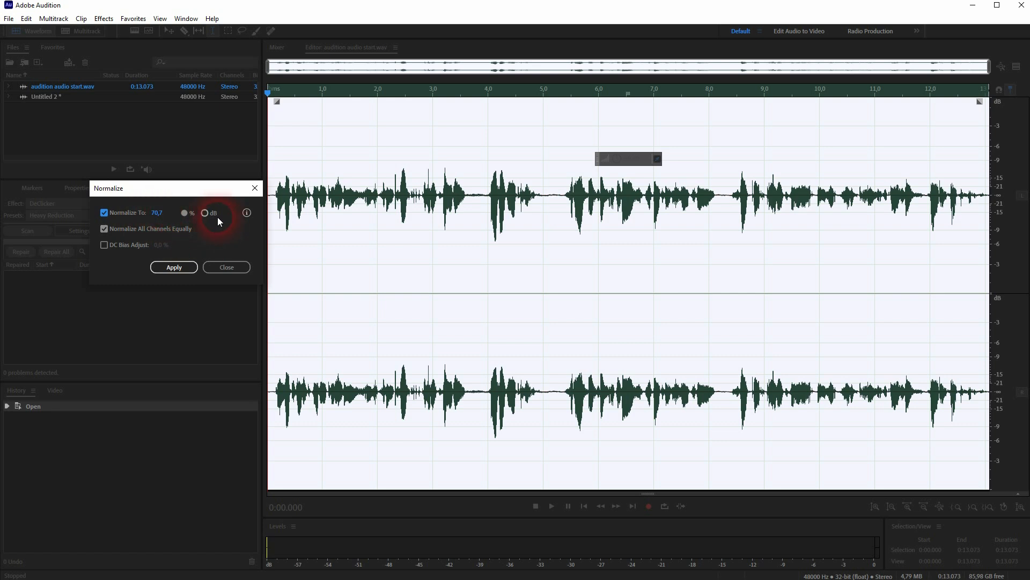
pyautogui.click(184, 213)
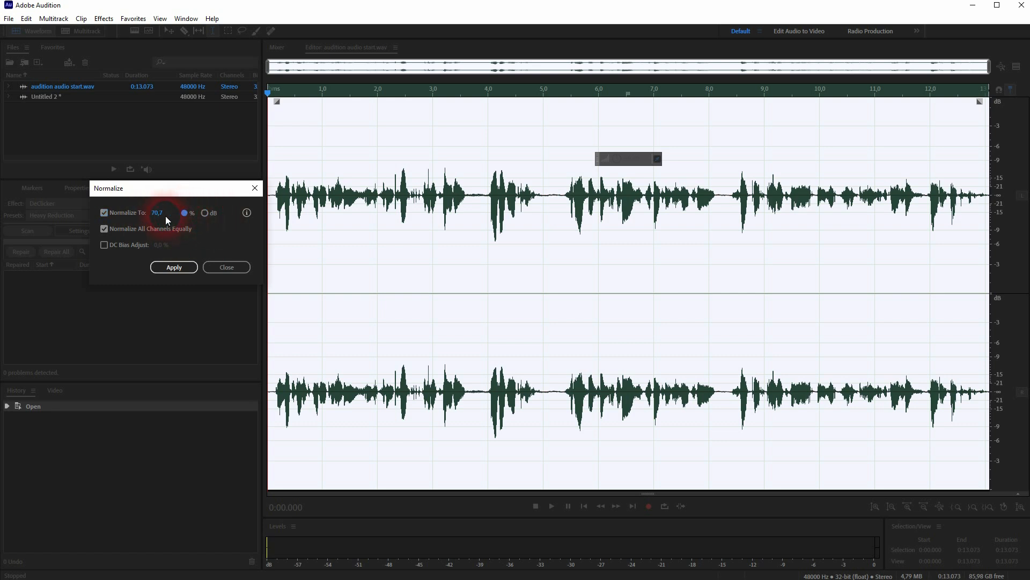
pyautogui.click(173, 266)
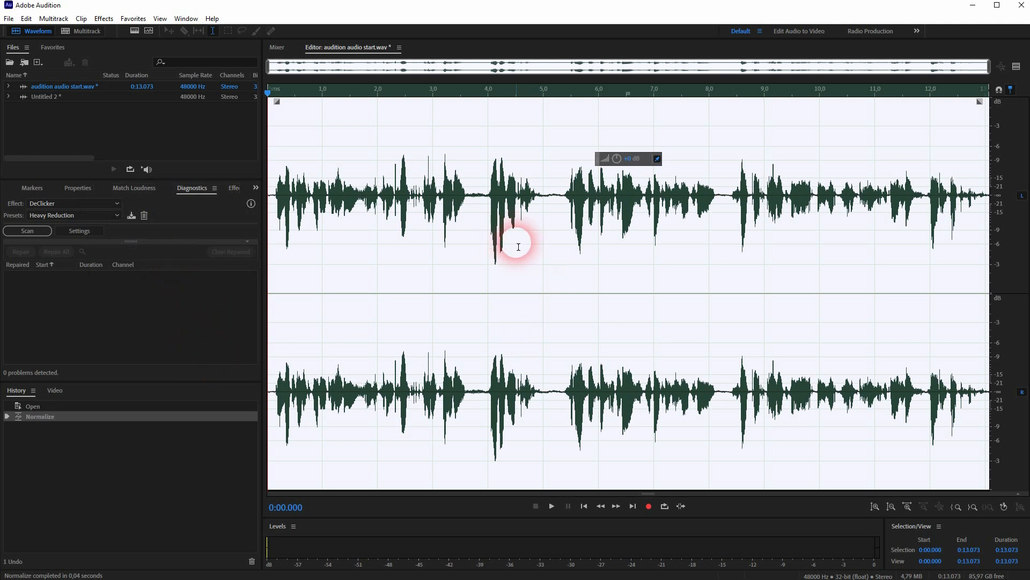
# - Apply the Hard Limiter with the 'Limit to -6dB' preset
pyautogui.click(102, 17)
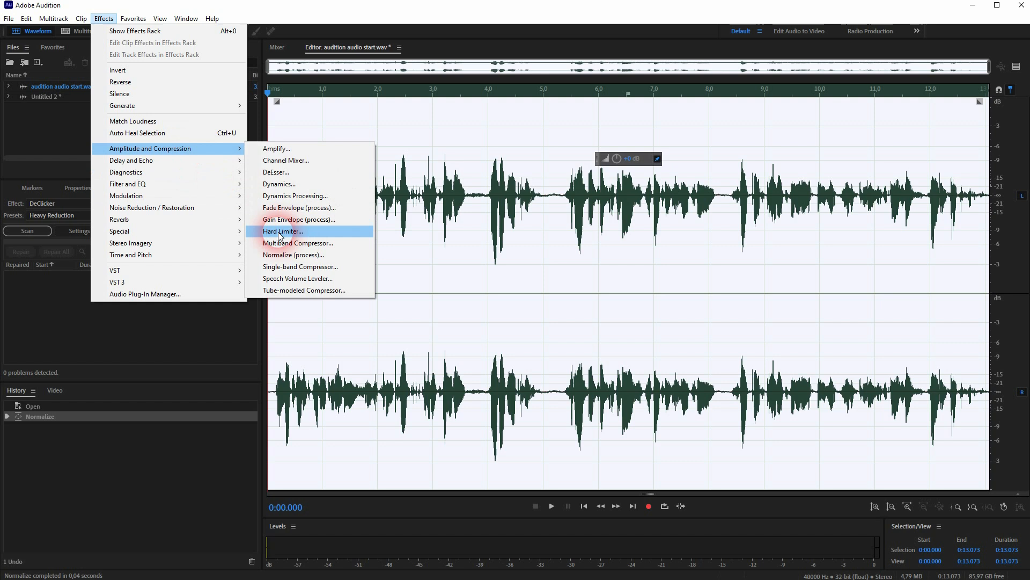
pyautogui.click(282, 231)
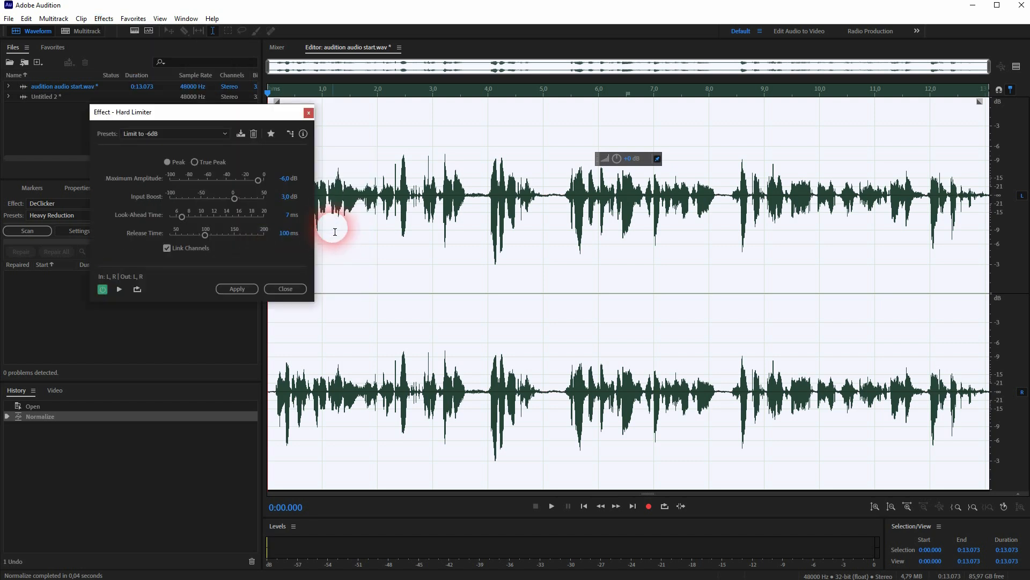
pyautogui.click(225, 133)
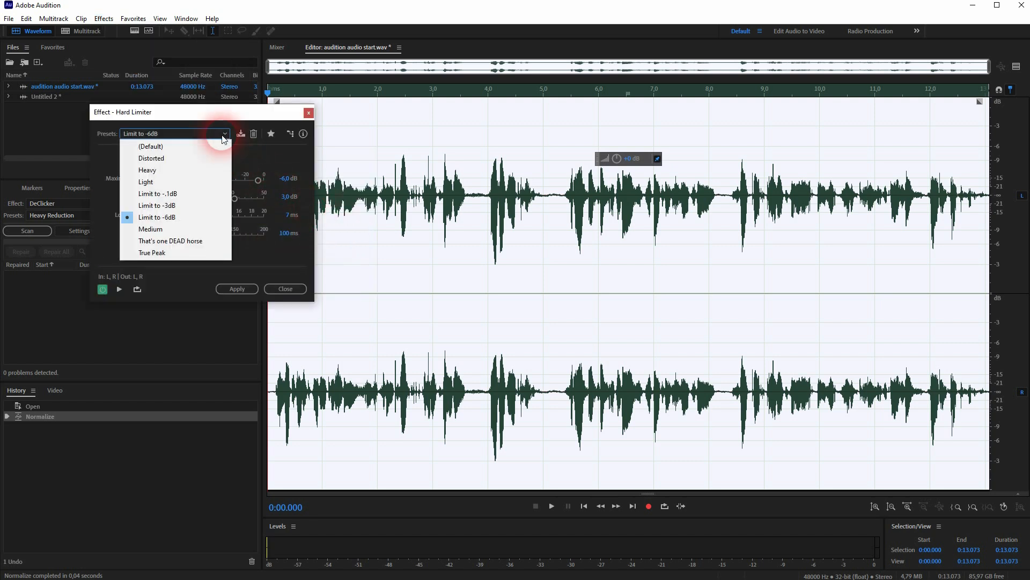
pyautogui.moveTo(186, 217)
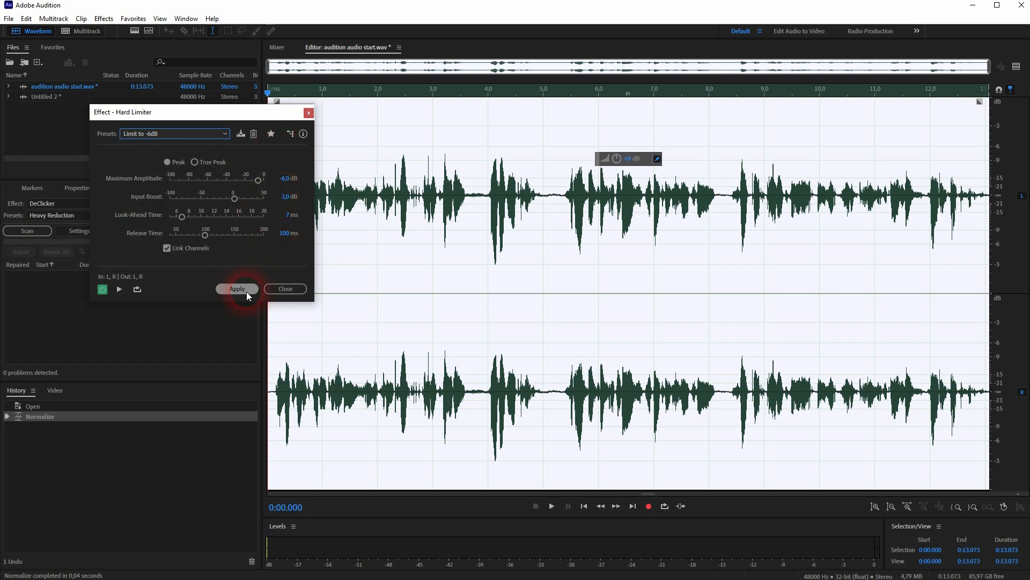
pyautogui.click(237, 289)
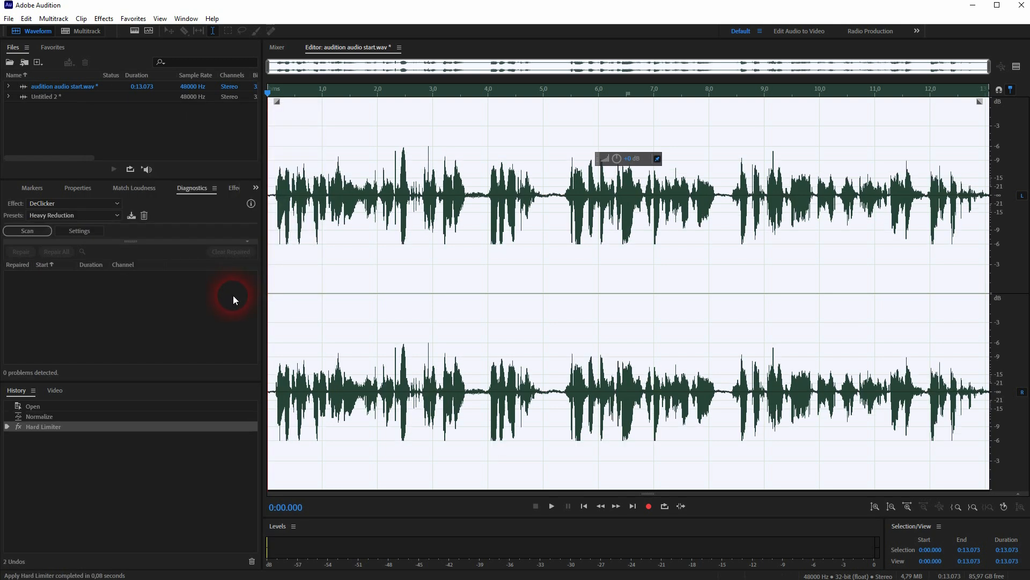
# - Reapply 70.7% Normalize and the -6 dB Hard Limiter a second time
pyautogui.click(103, 17)
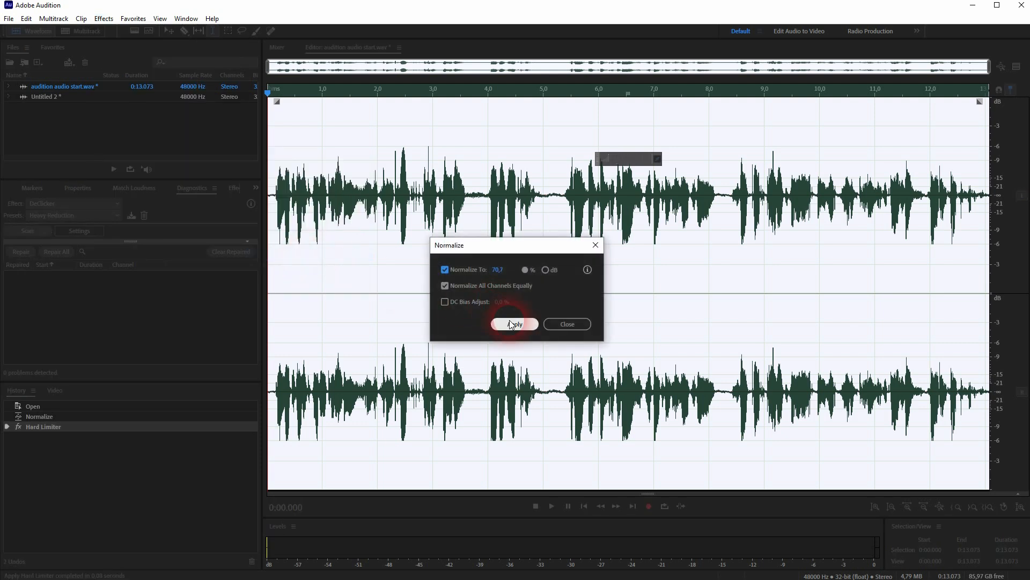
pyautogui.click(103, 17)
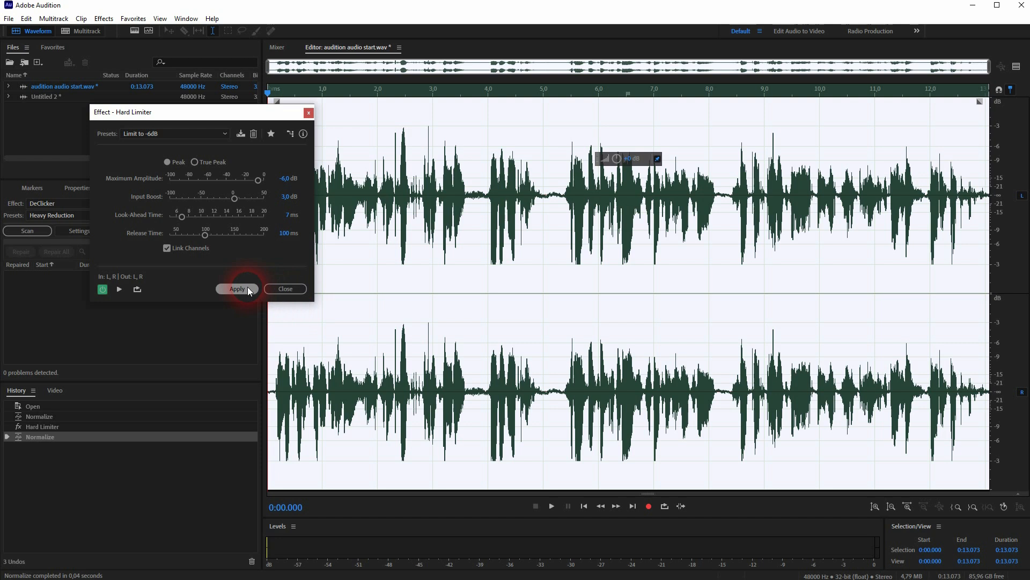
pyautogui.click(237, 288)
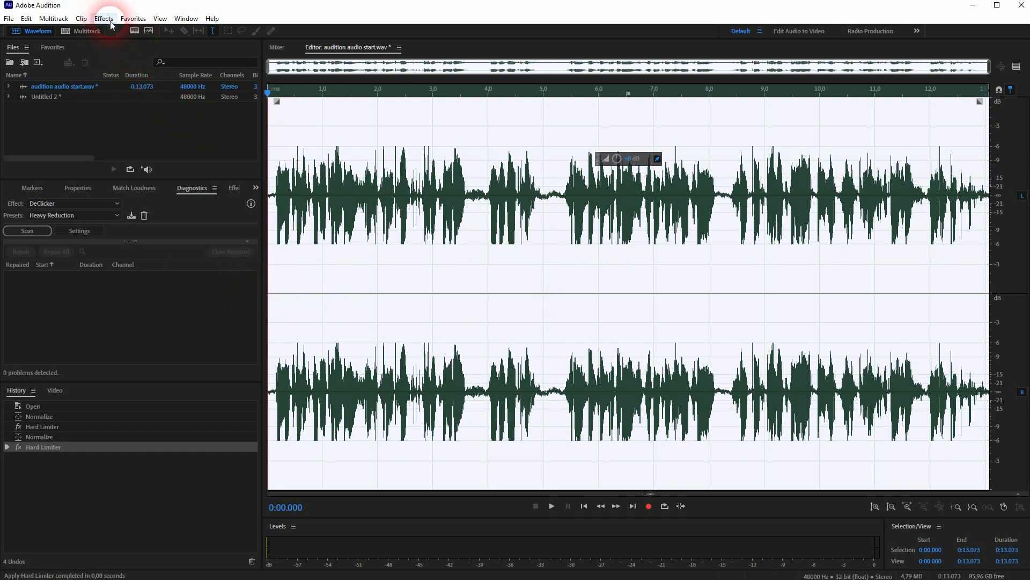
# - Apply the Parametric Equalizer with its Vocal Enhancer preset
pyautogui.click(103, 18)
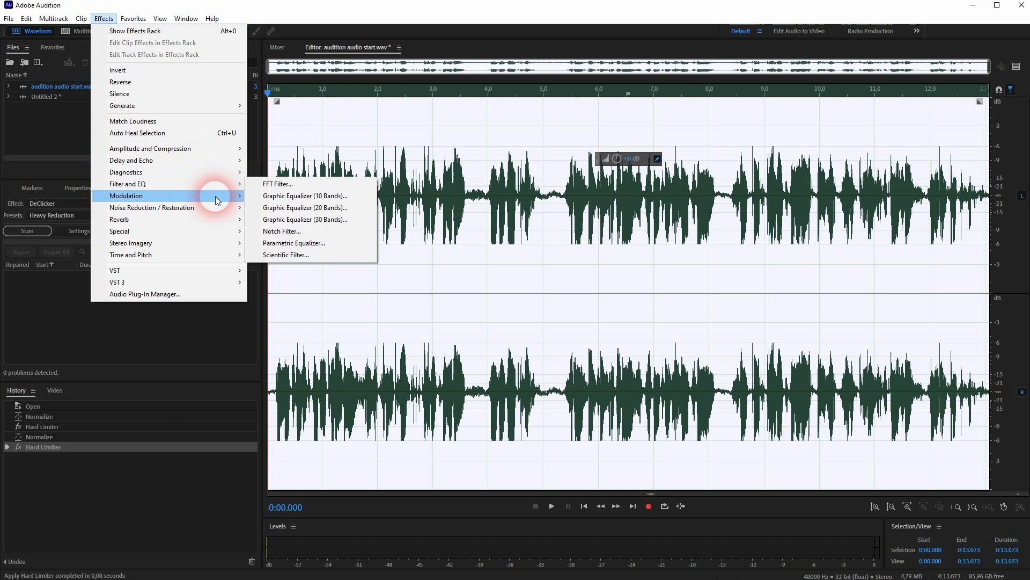
pyautogui.click(294, 243)
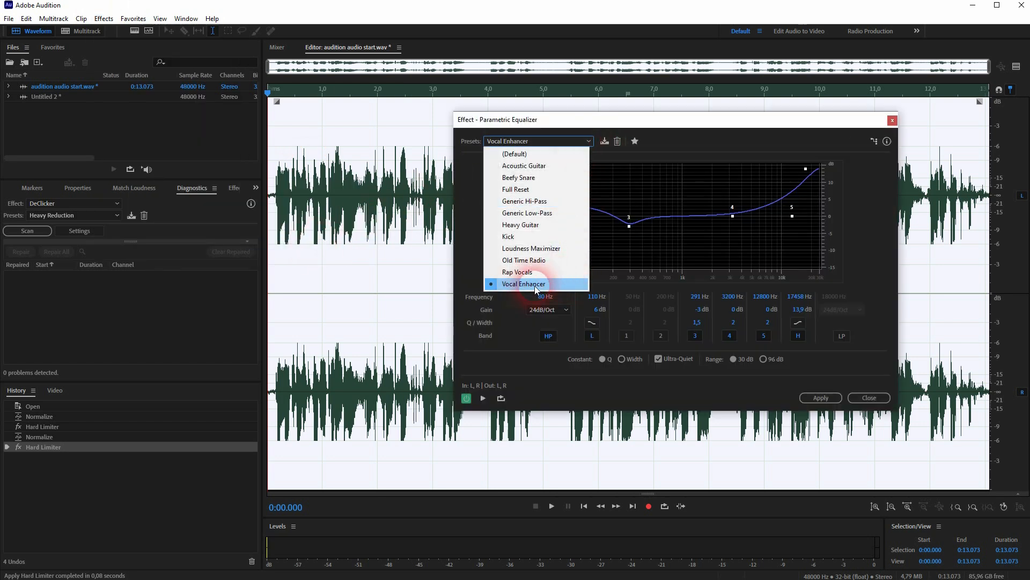
pyautogui.click(524, 283)
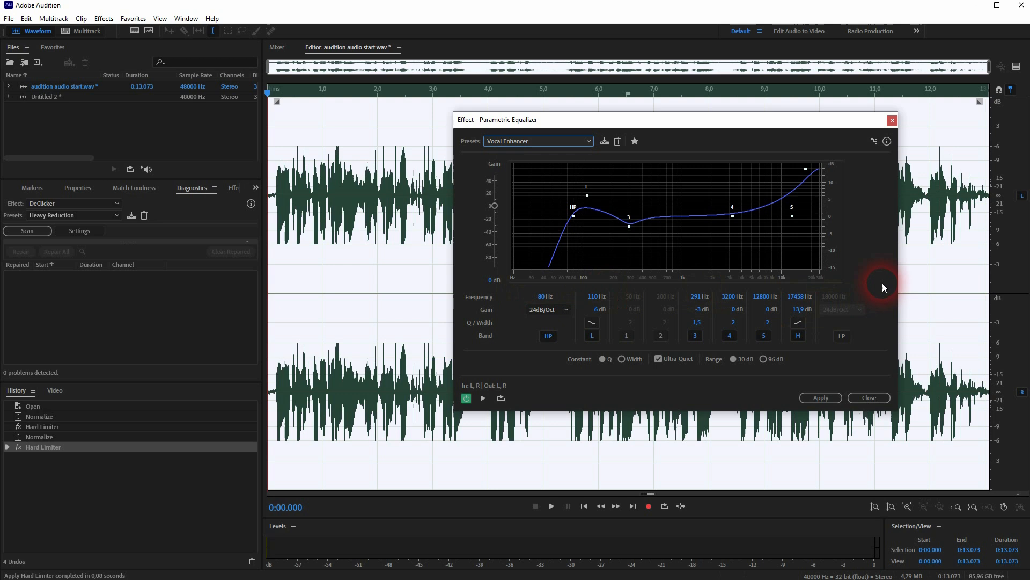
pyautogui.click(820, 398)
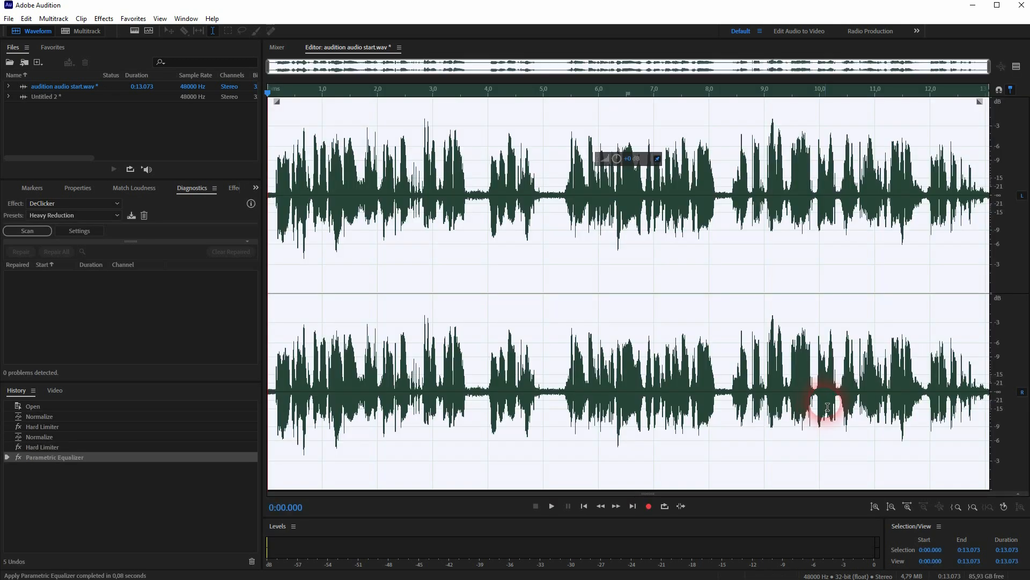
# - Apply the Scientific Filter using the 'Hiss Cut (above 10kHz)' preset
pyautogui.click(102, 18)
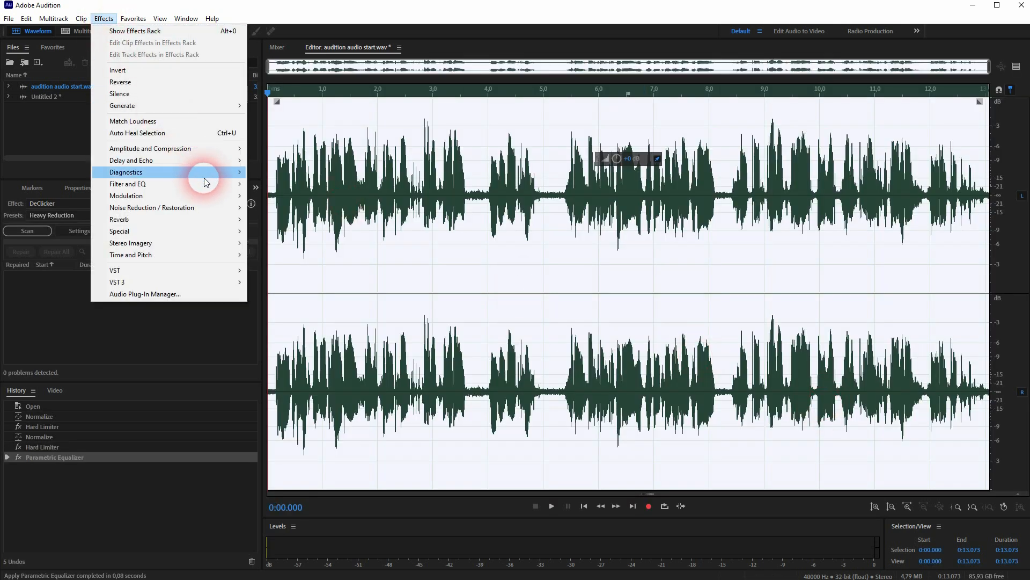
pyautogui.moveTo(128, 184)
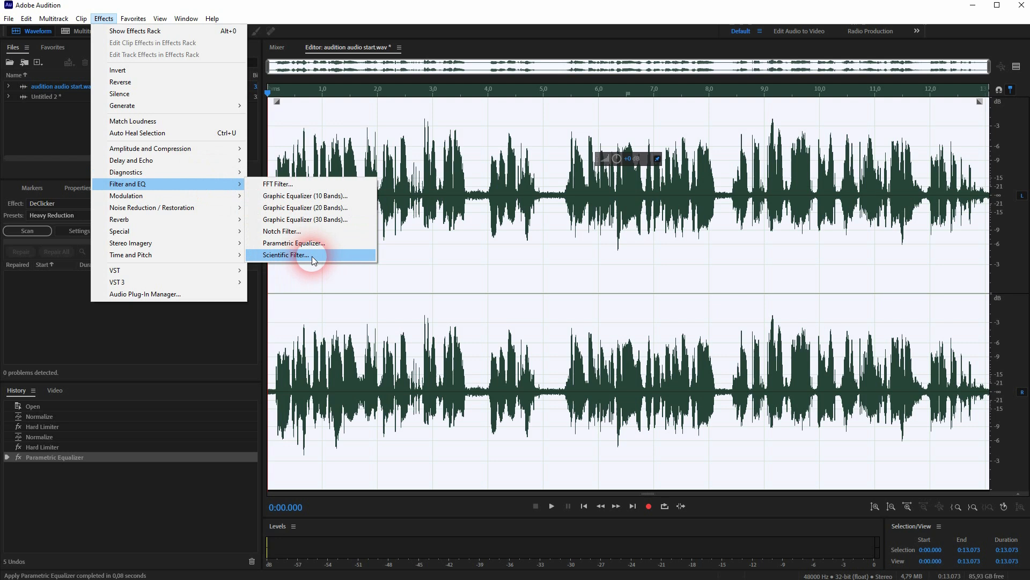
pyautogui.click(286, 255)
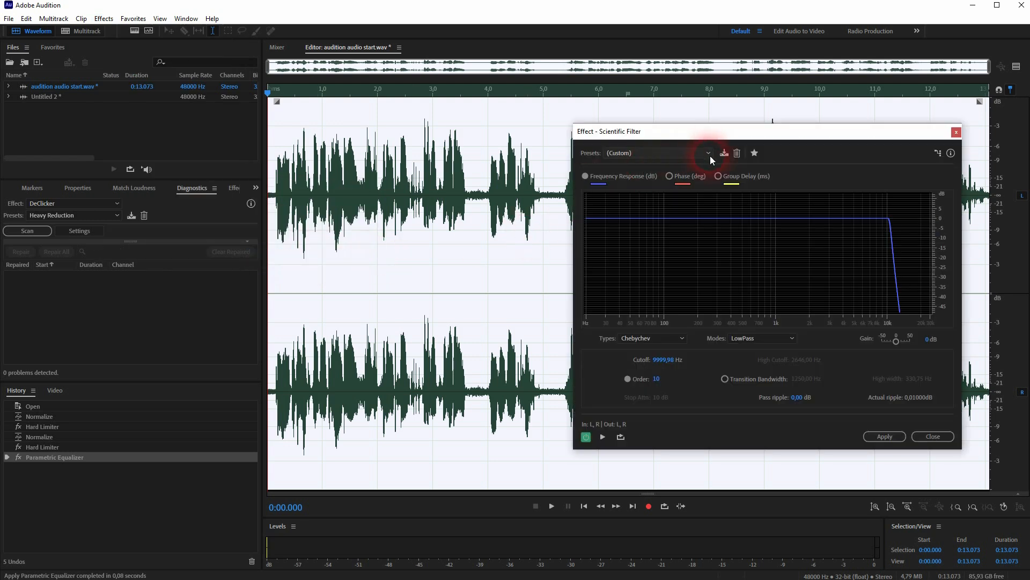
pyautogui.click(709, 153)
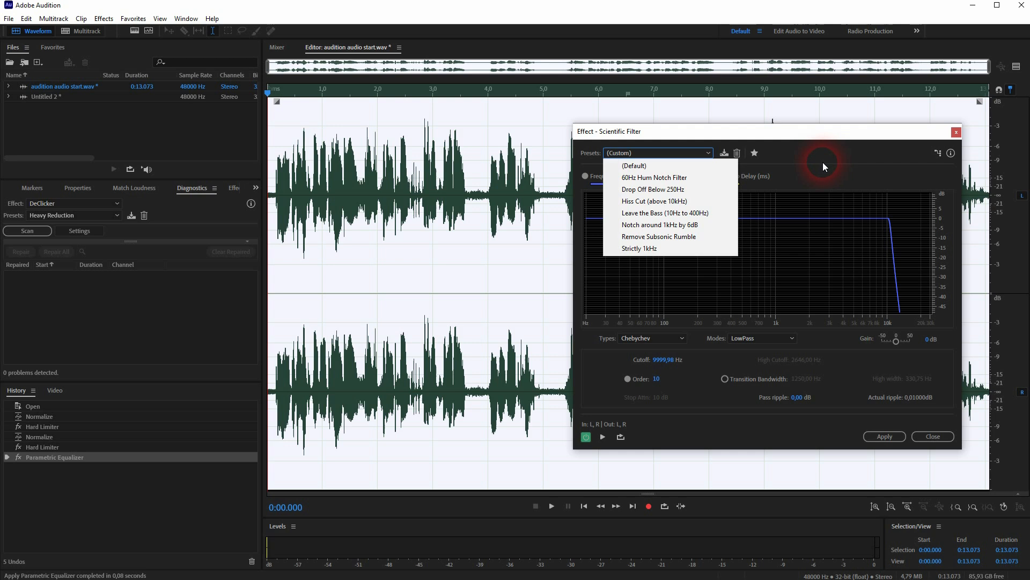
pyautogui.moveTo(653, 202)
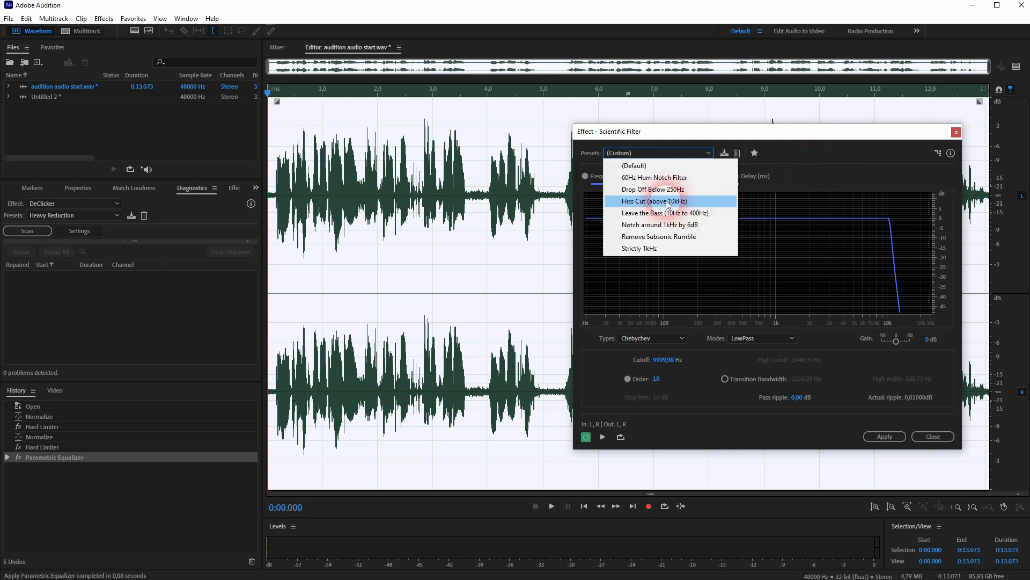
pyautogui.click(653, 201)
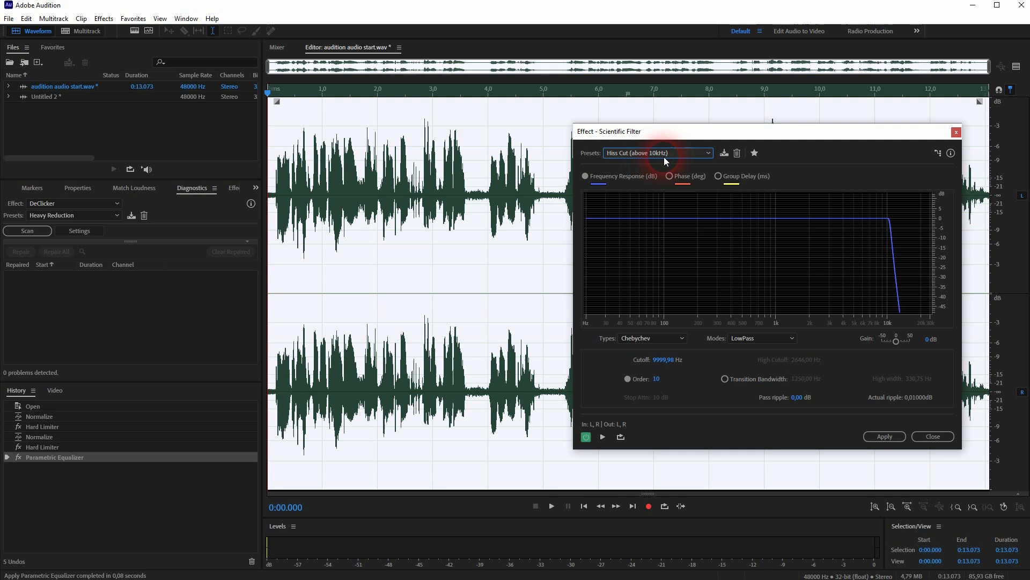
pyautogui.click(657, 153)
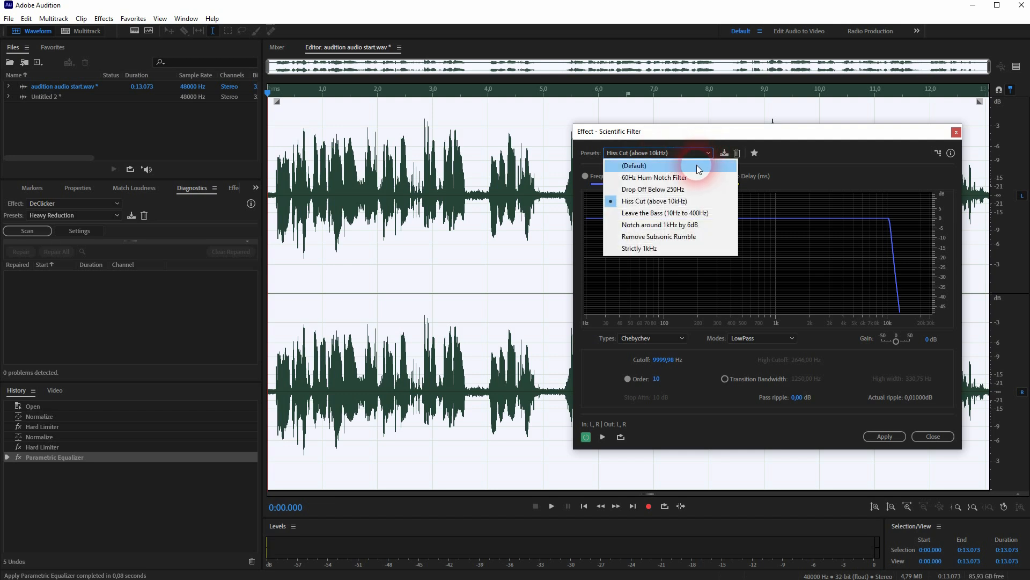
pyautogui.click(634, 166)
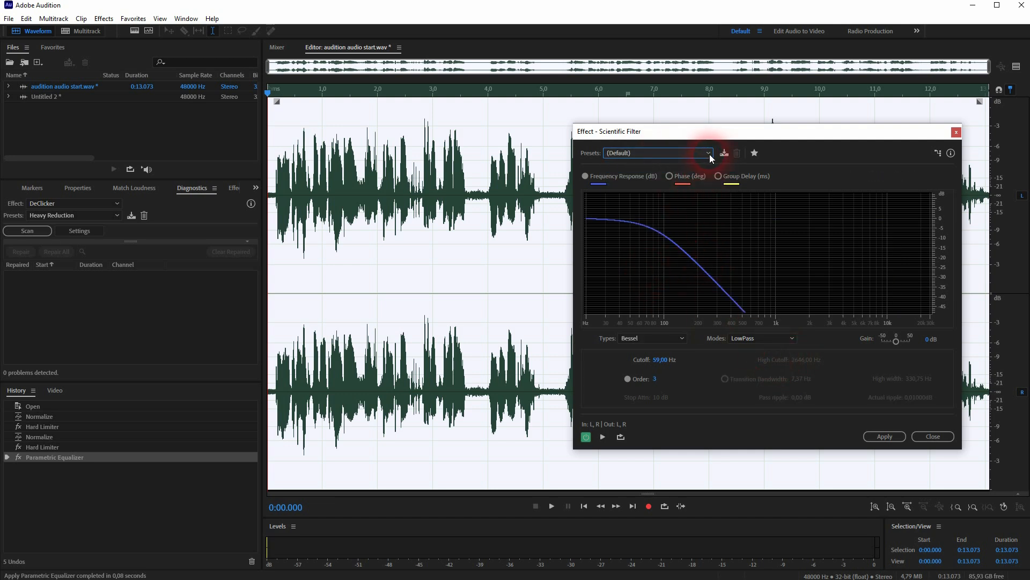
pyautogui.click(708, 153)
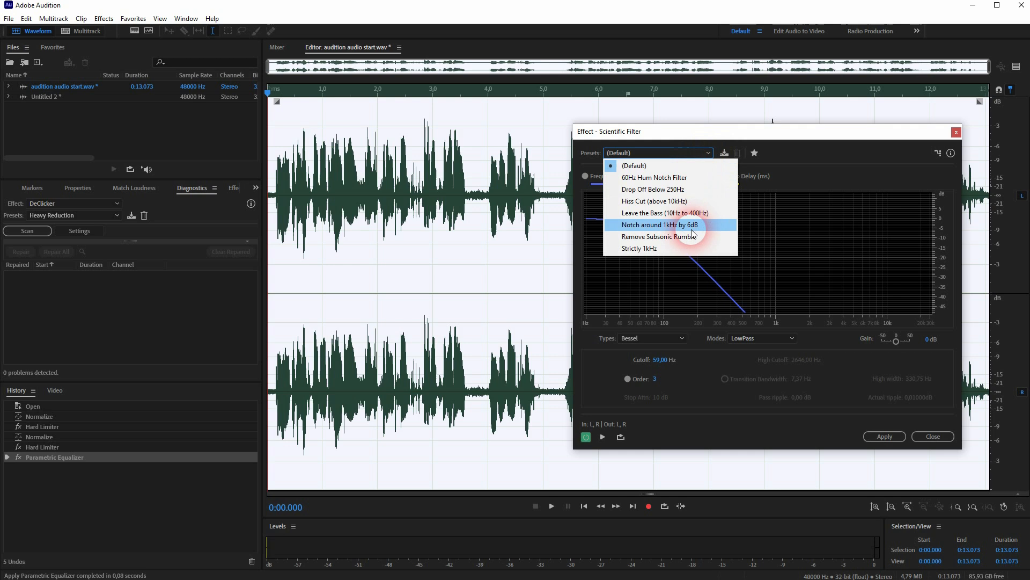
pyautogui.click(654, 202)
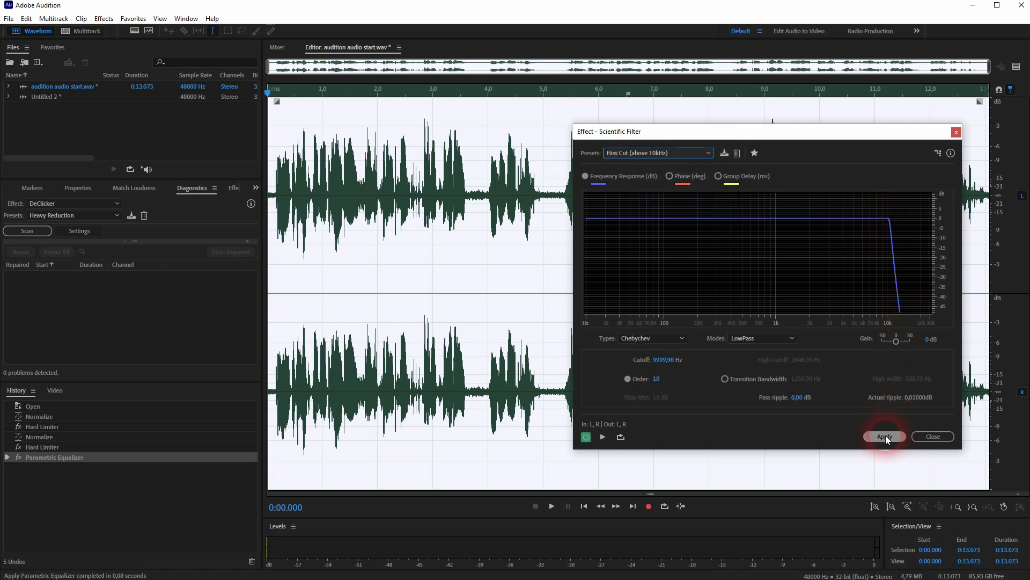
pyautogui.click(884, 436)
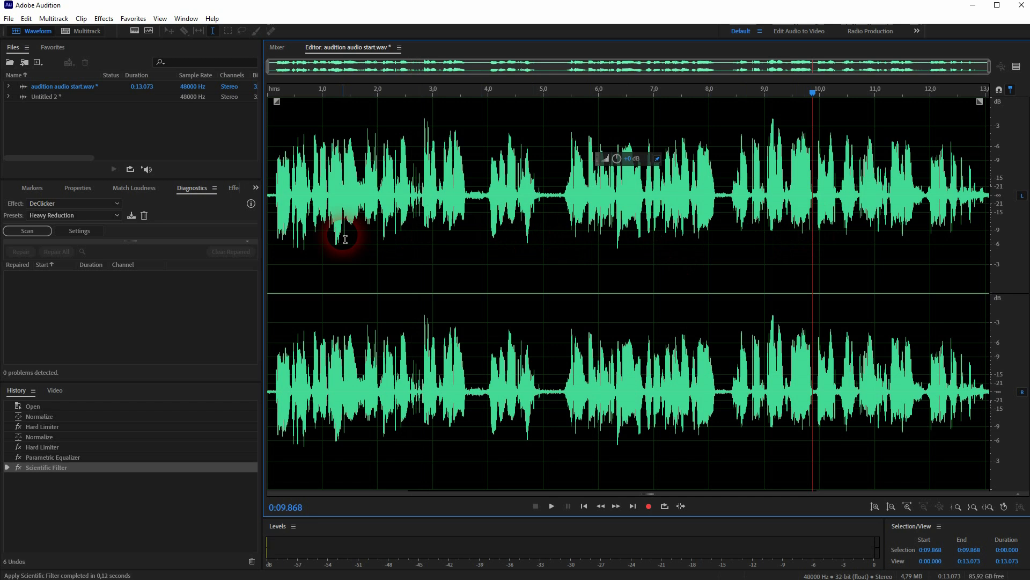
pyautogui.click(72, 203)
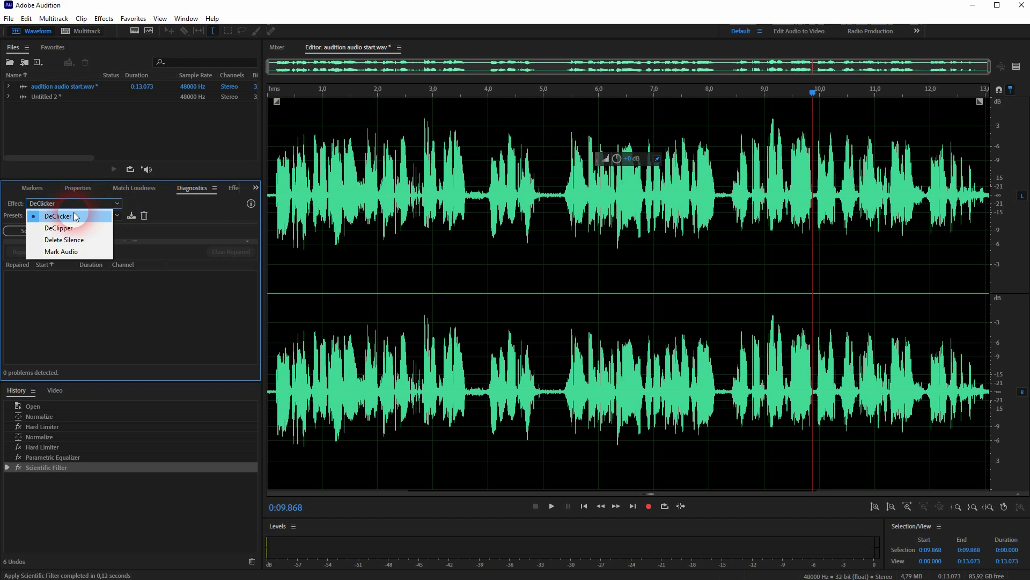
pyautogui.click(72, 215)
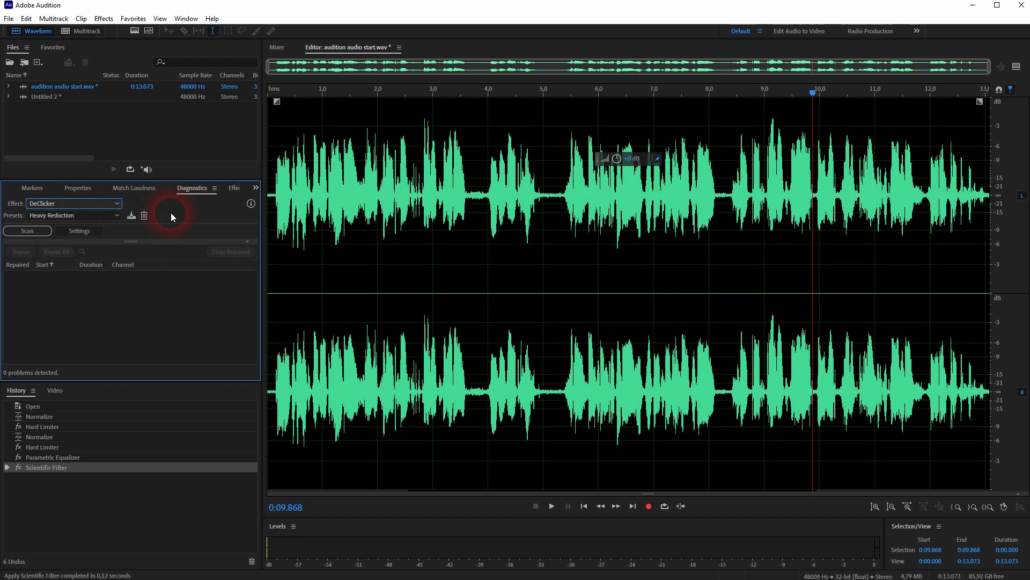
pyautogui.click(103, 17)
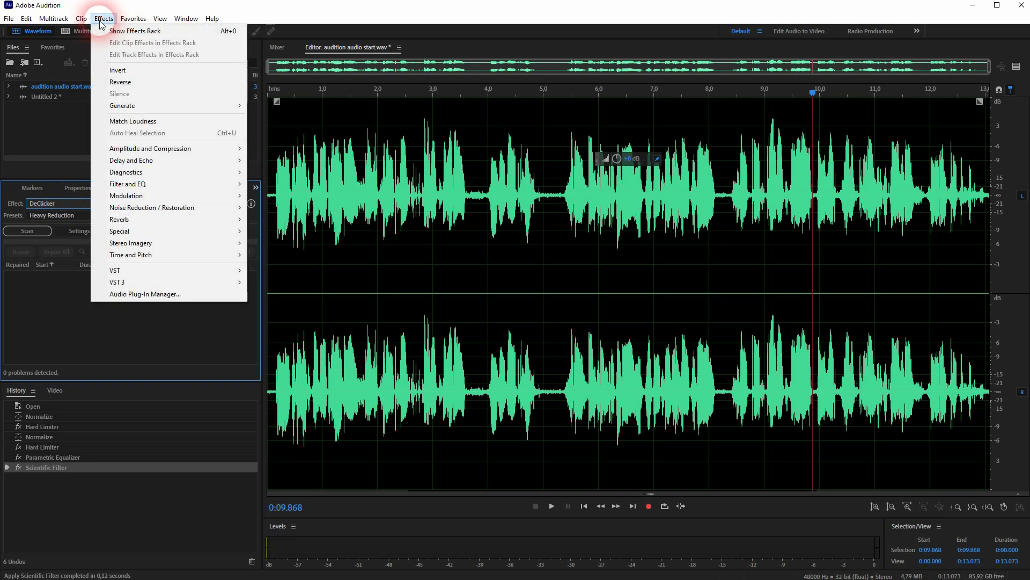
pyautogui.moveTo(125, 173)
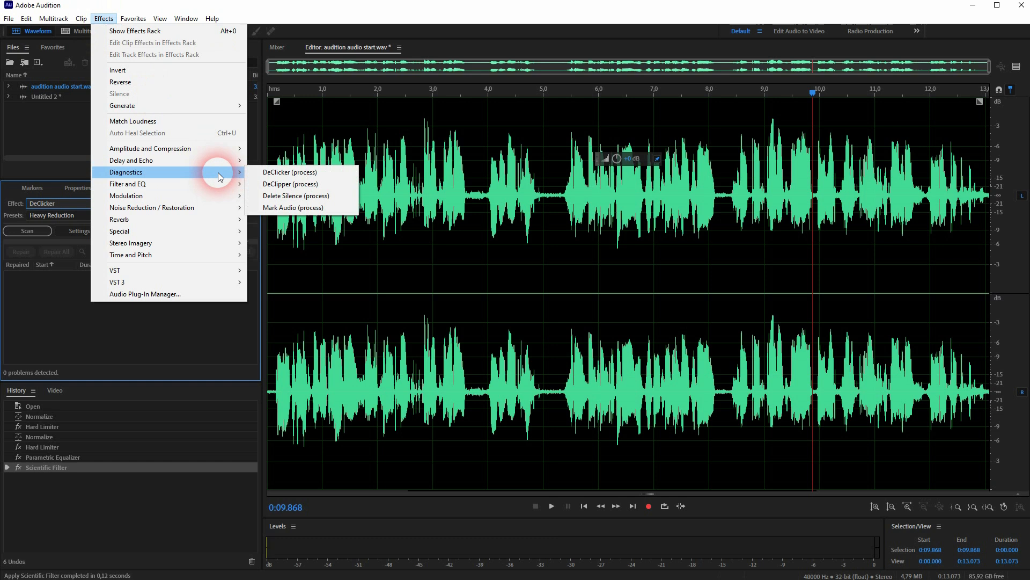
pyautogui.moveTo(303, 173)
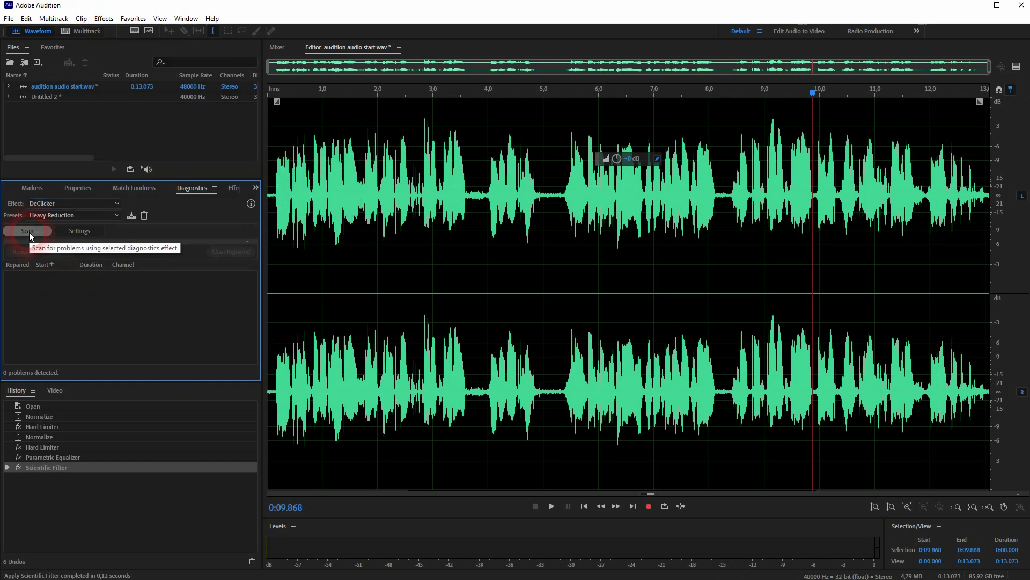
# - Run a DeClicker scan in Diagnostics and Repair All 151 detected clicks
pyautogui.click(27, 231)
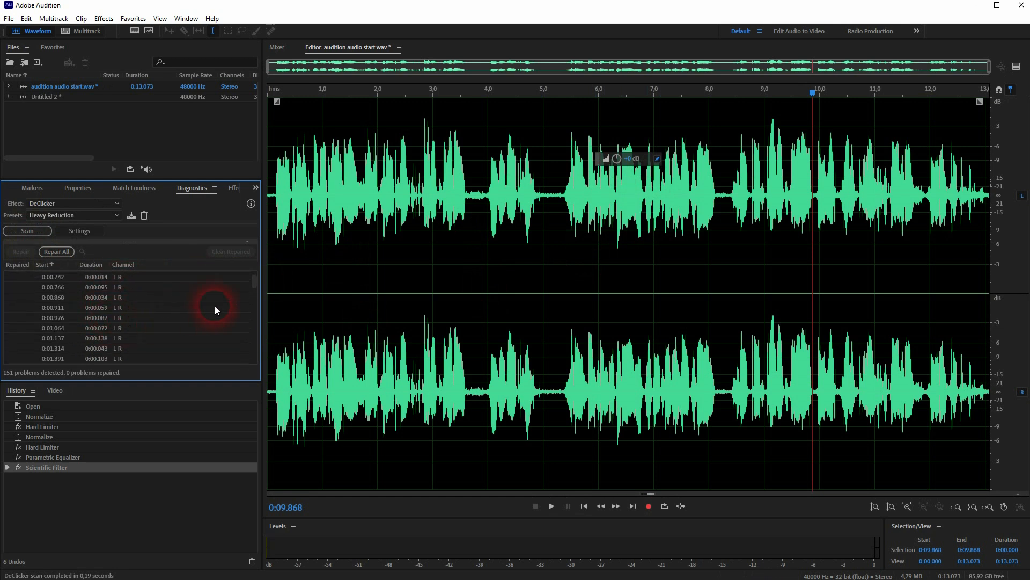
pyautogui.moveTo(255, 283); pyautogui.dragTo(255, 355)
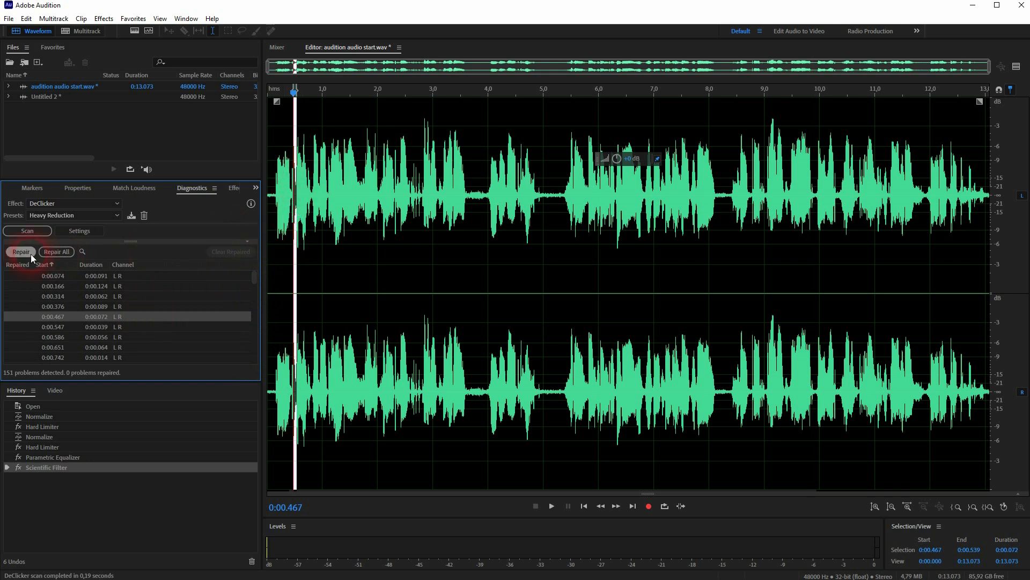
pyautogui.click(56, 252)
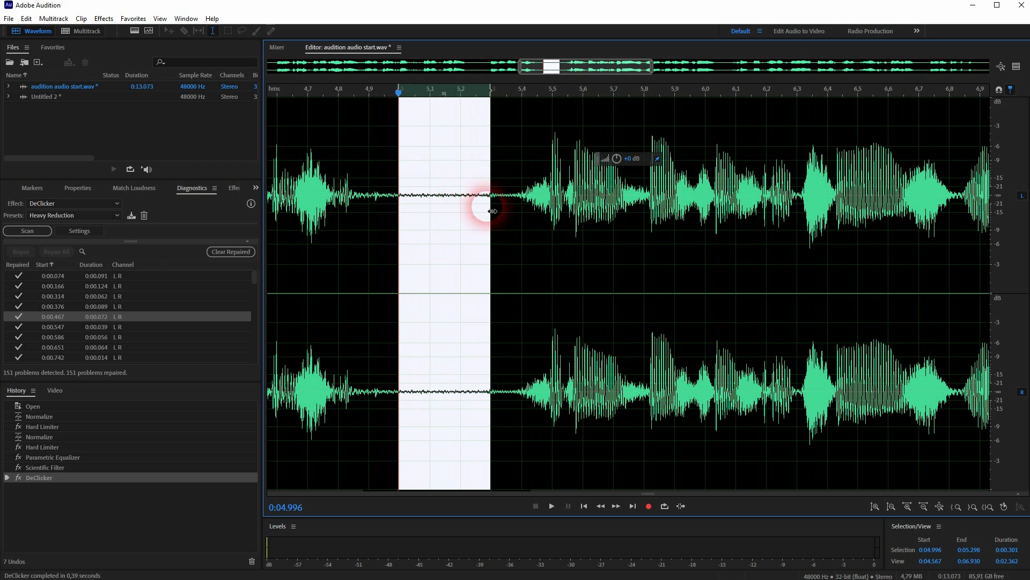
# - Open Noise Reduction (process) and capture a noise print from the quiet gap
pyautogui.click(103, 17)
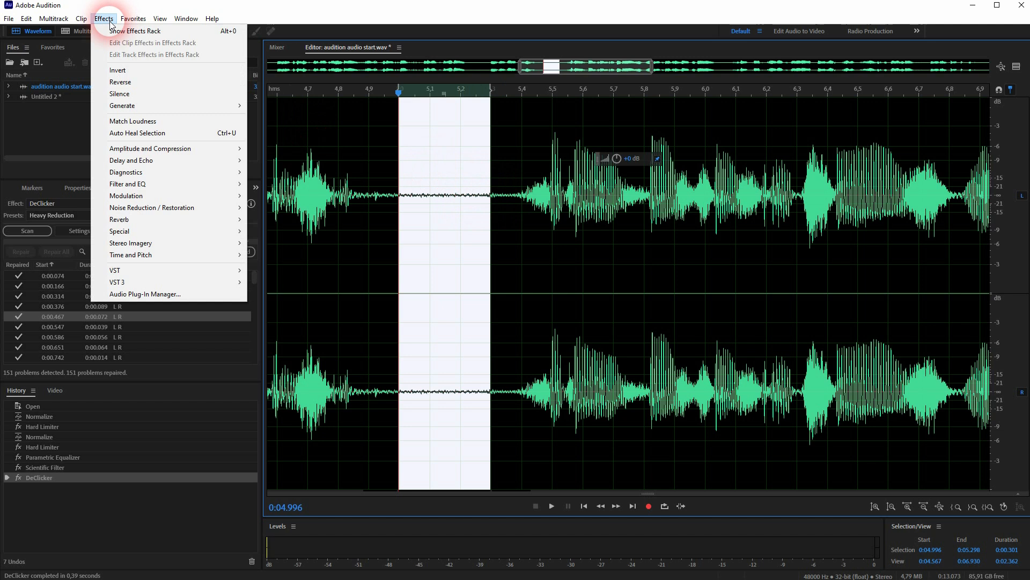
pyautogui.moveTo(152, 207)
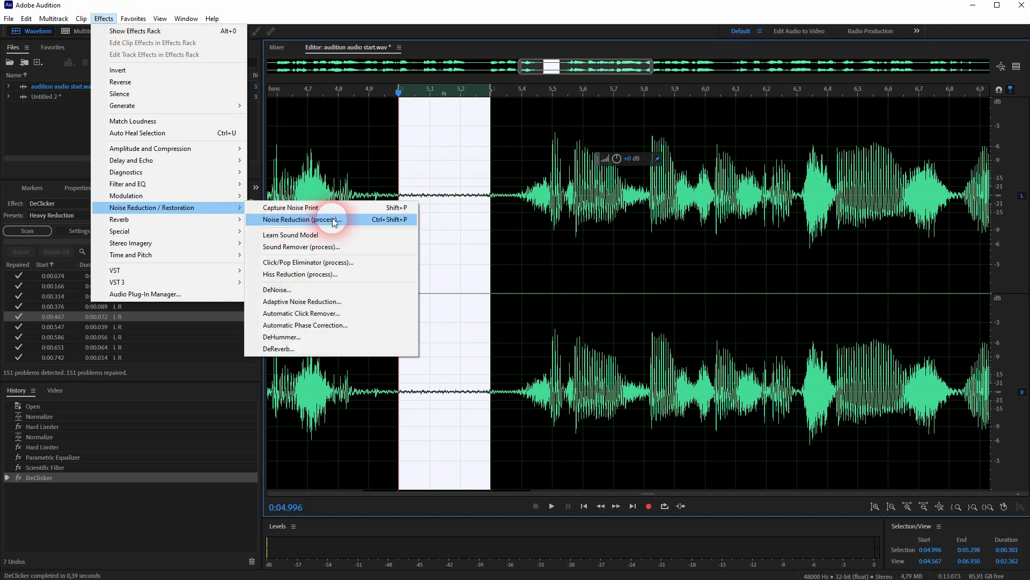
pyautogui.click(302, 219)
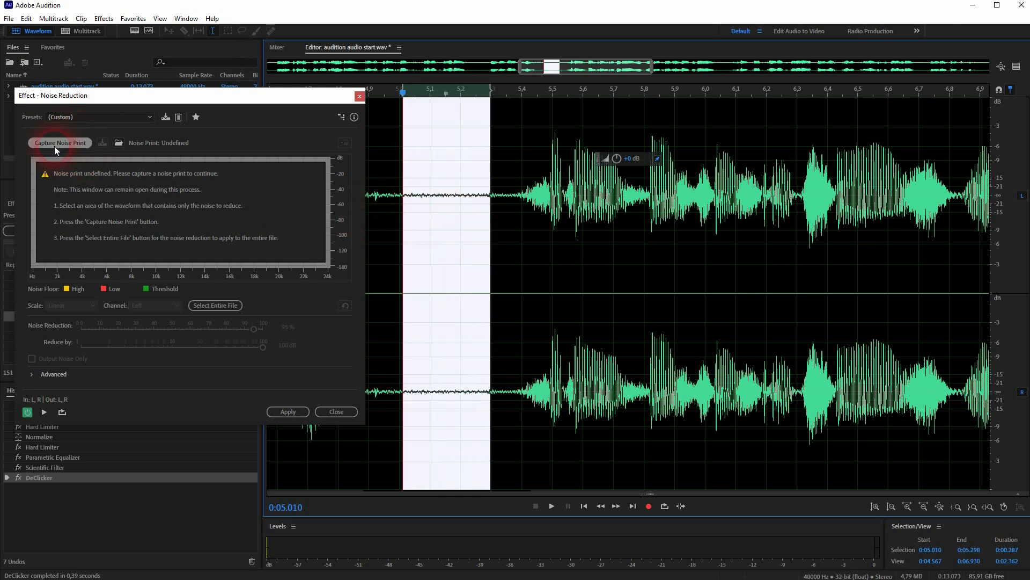
pyautogui.click(60, 142)
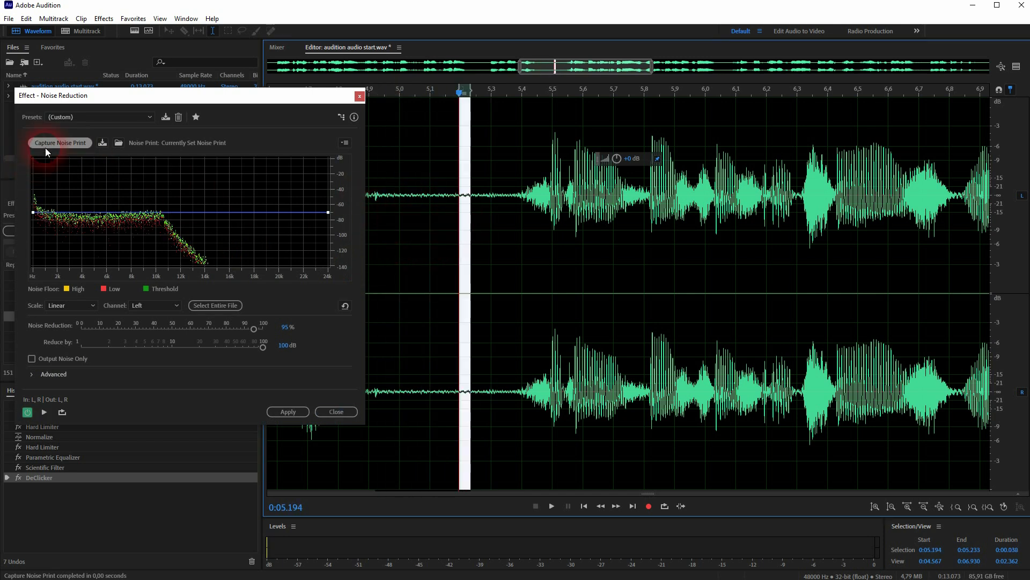
pyautogui.click(60, 143)
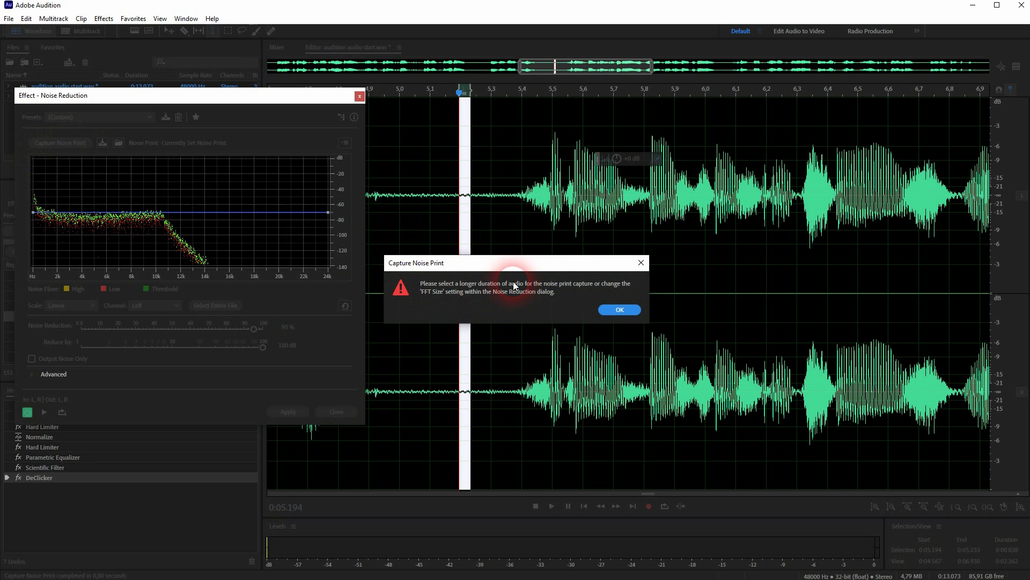
# - Dismiss the short-selection warning and apply Noise Reduction to the entire file
pyautogui.click(618, 310)
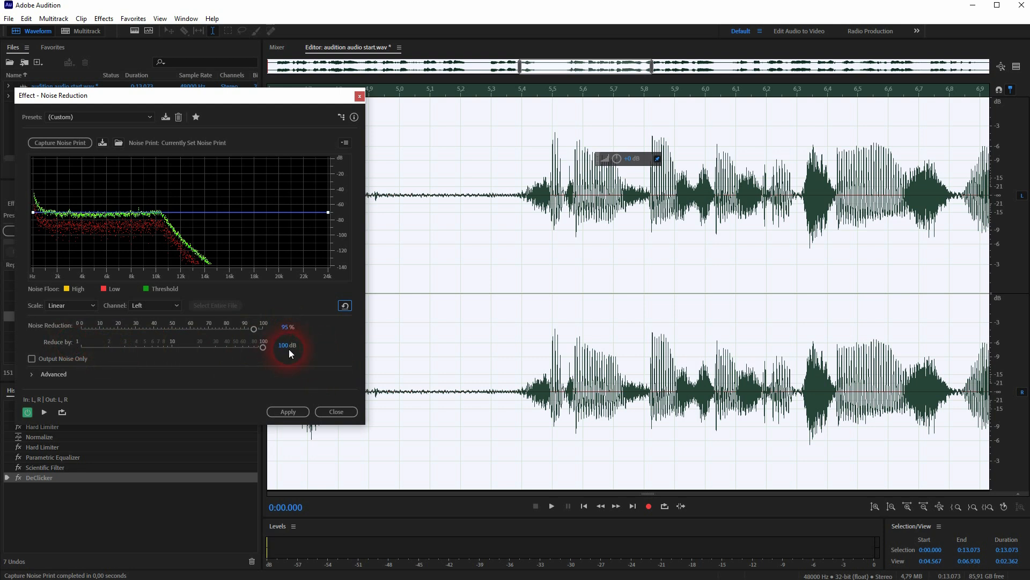
pyautogui.click(288, 412)
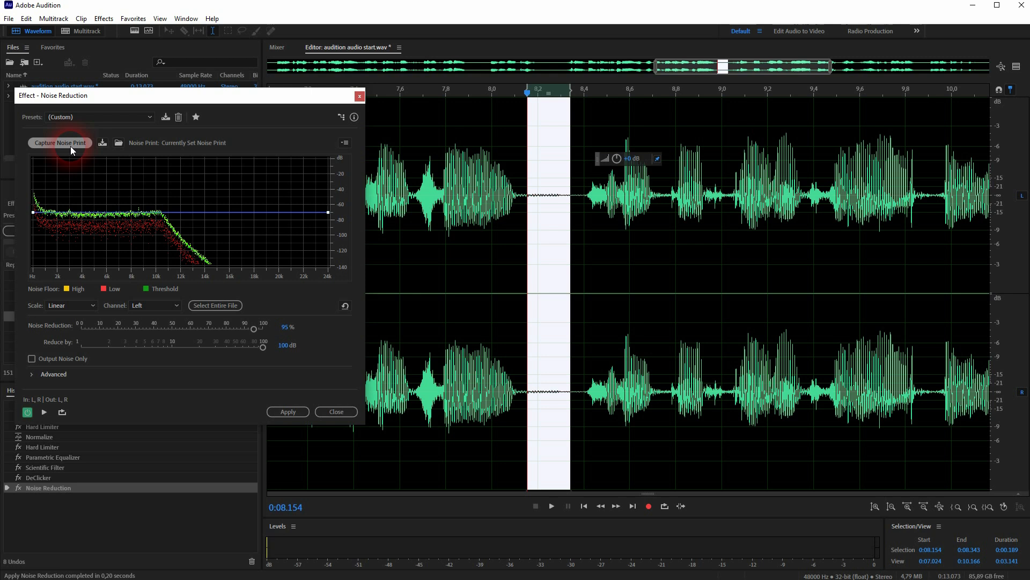
# - Capture a new noise print from the second gap and apply Noise Reduction again
pyautogui.click(59, 142)
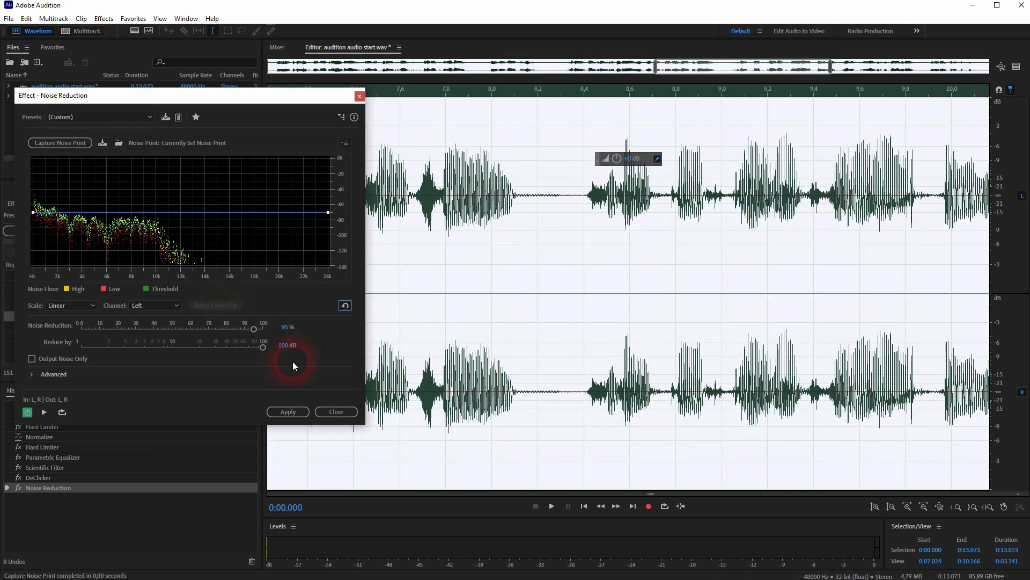
pyautogui.click(287, 411)
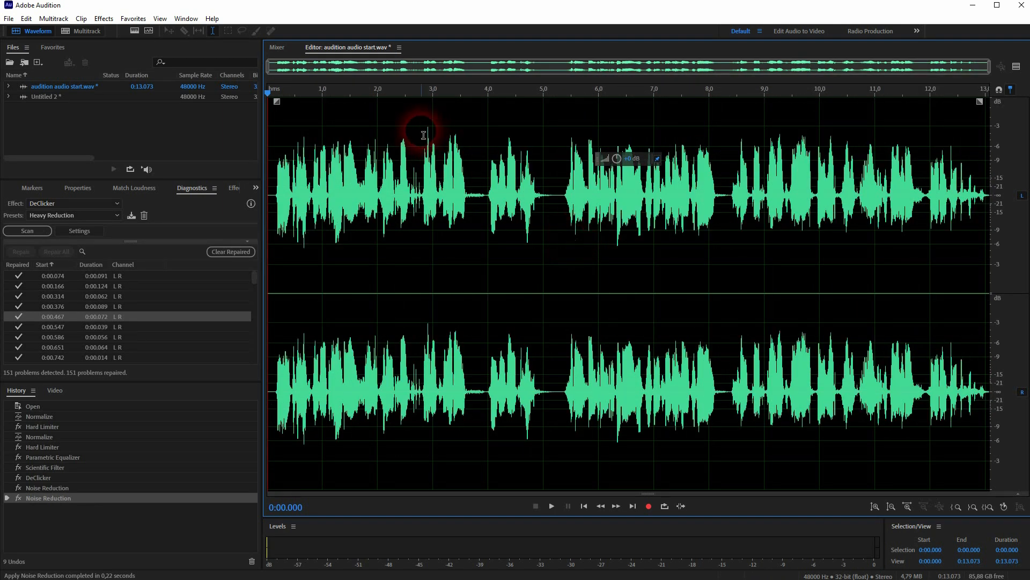
pyautogui.moveTo(831, 136)
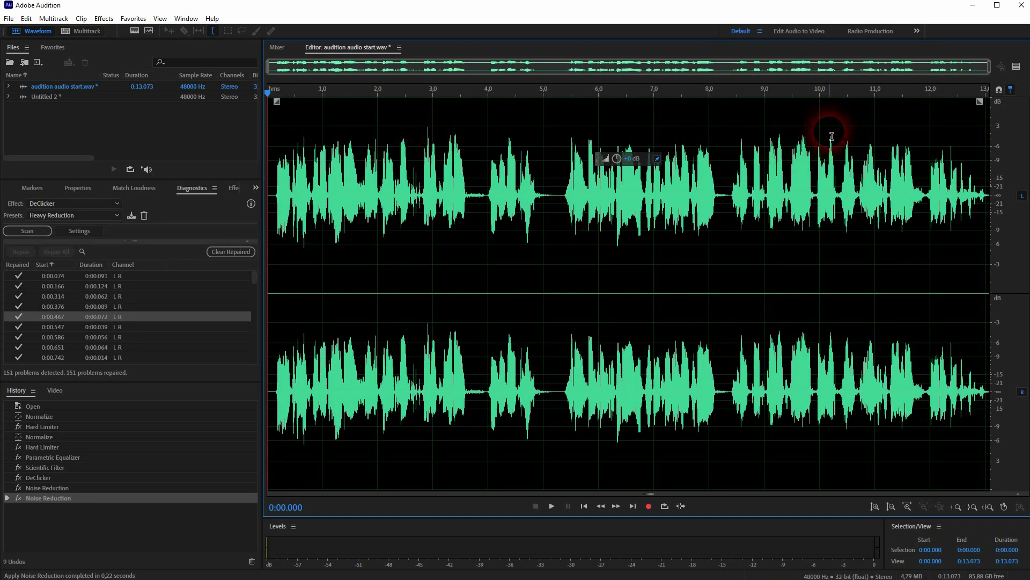
pyautogui.moveTo(860, 153)
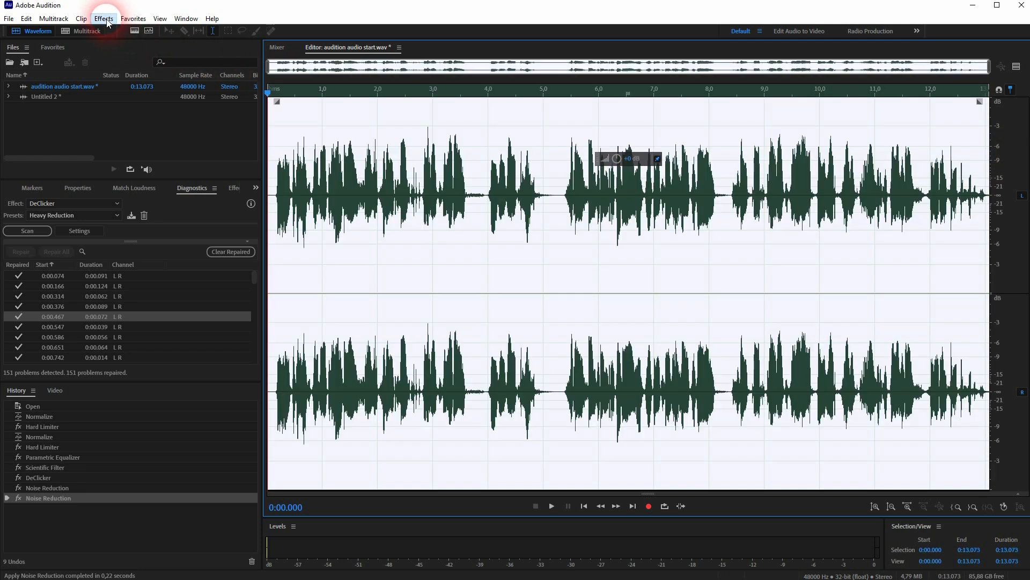
# - Apply the Hard Limiter's Limit to -6dB preset to the whole recording
pyautogui.click(103, 18)
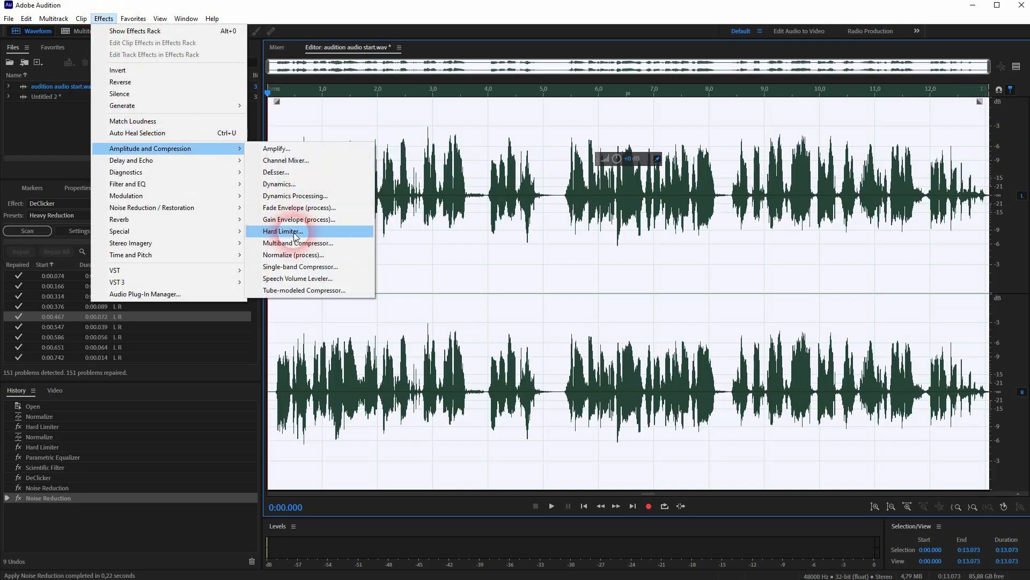
pyautogui.click(281, 232)
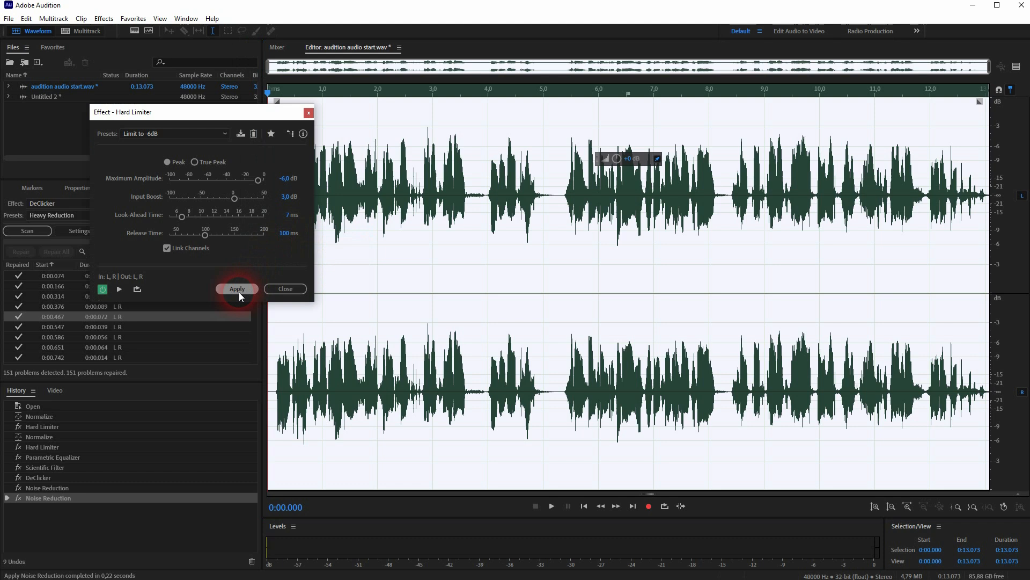
pyautogui.click(236, 288)
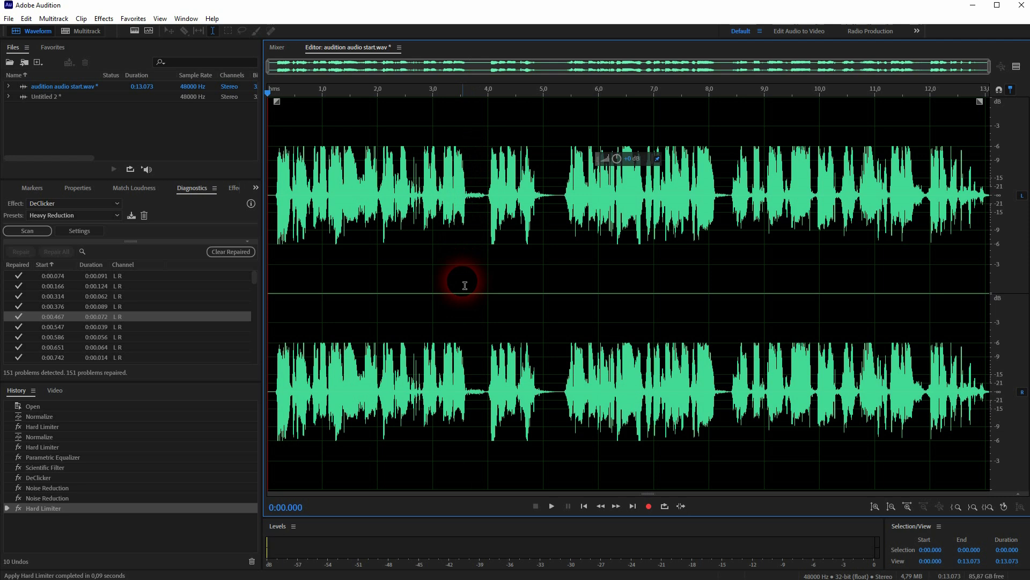
pyautogui.click(550, 505)
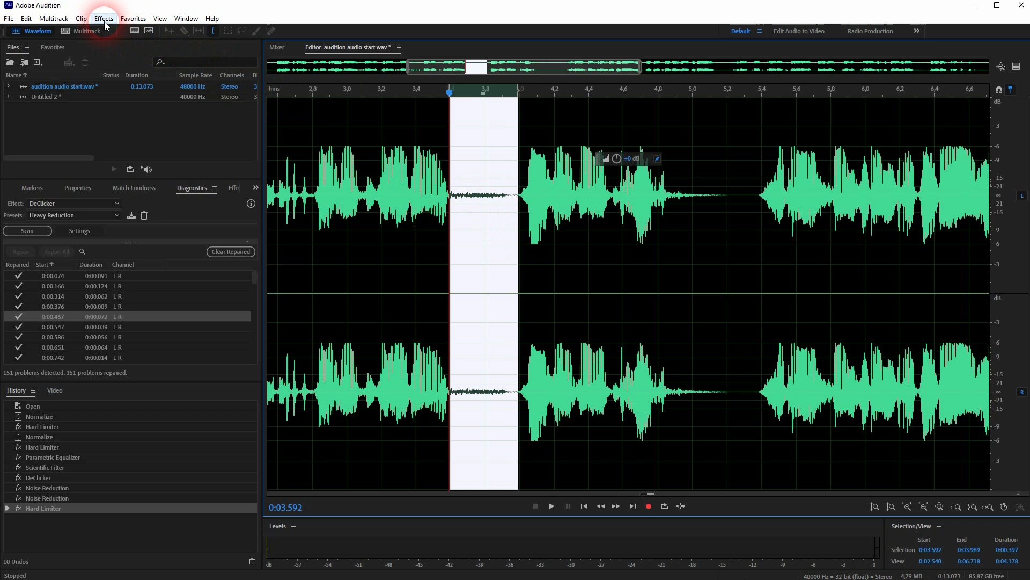
# - Silence three breath gaps, including 0:03.592–0:03.989 and 0:08.117–0:08.383
pyautogui.click(104, 18)
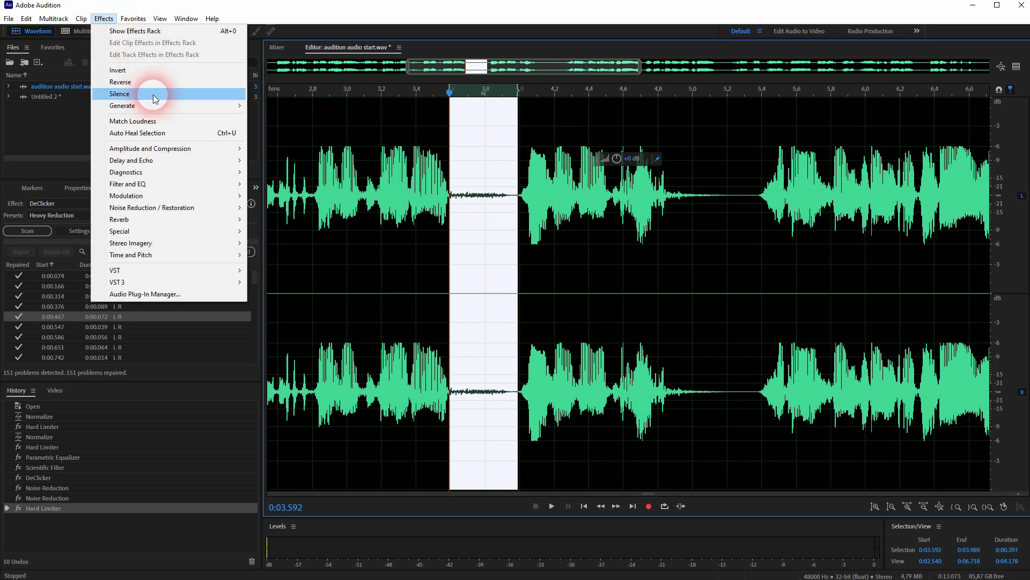
pyautogui.click(120, 94)
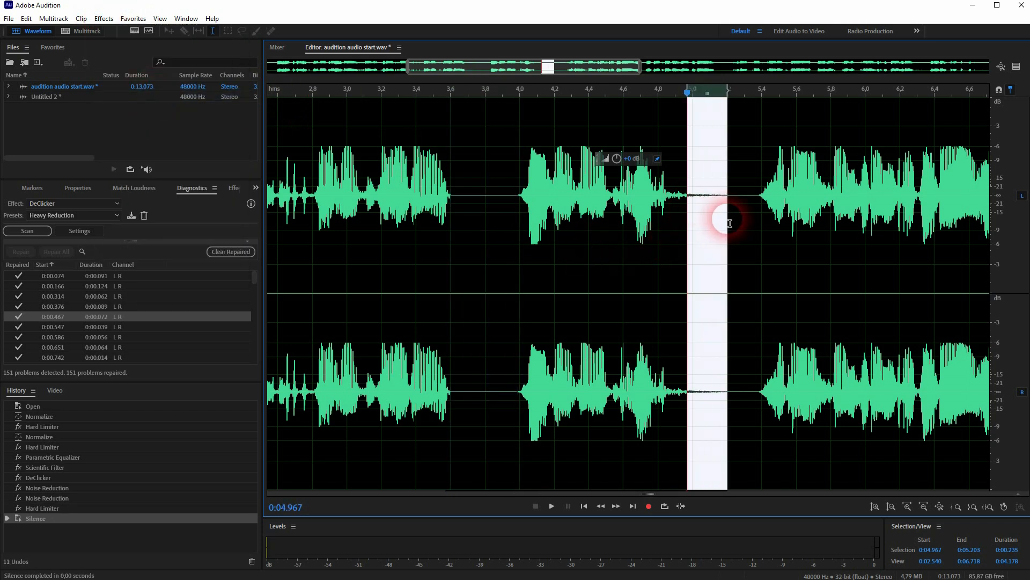
pyautogui.click(103, 17)
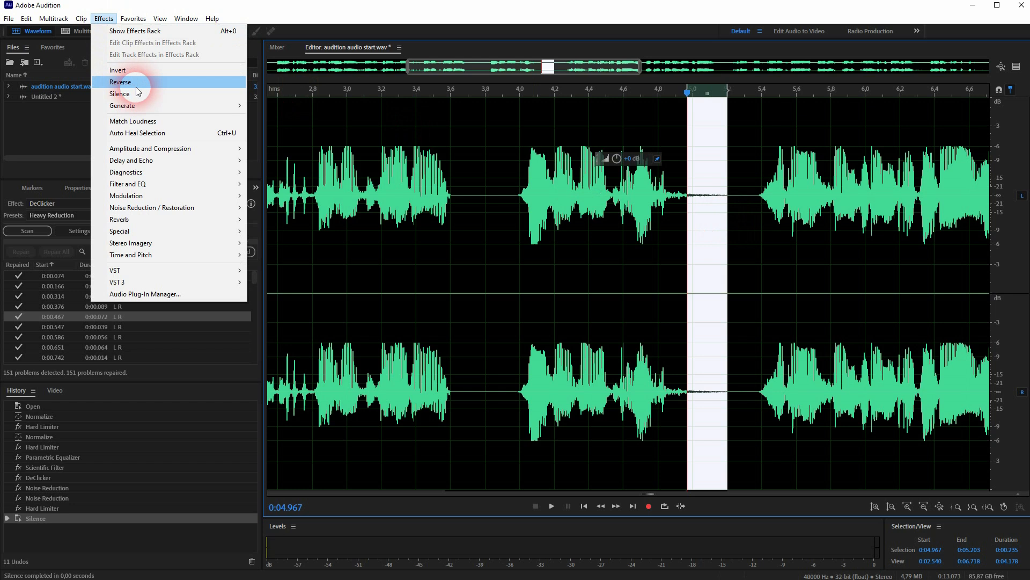
pyautogui.click(119, 93)
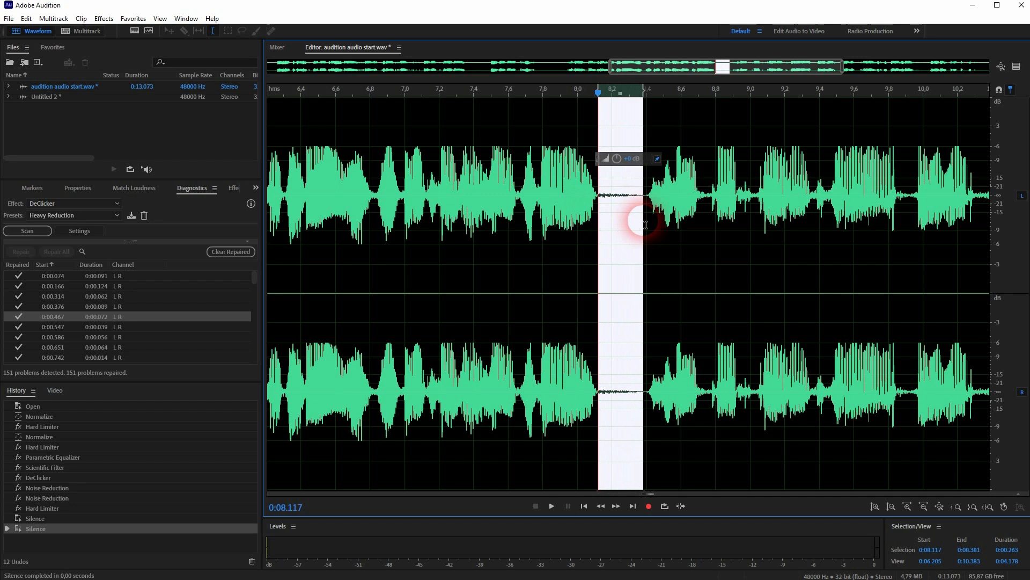
pyautogui.click(645, 225)
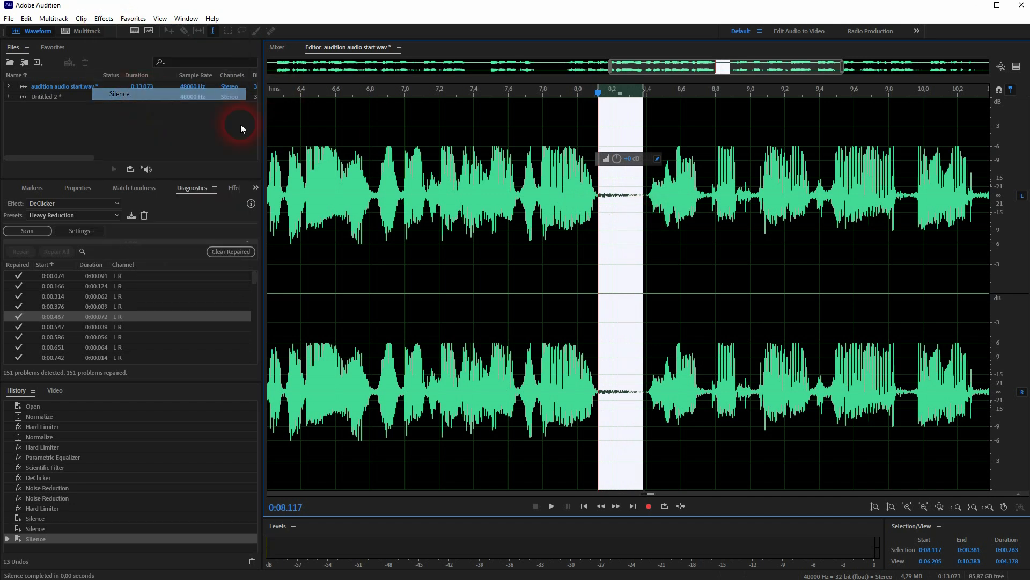